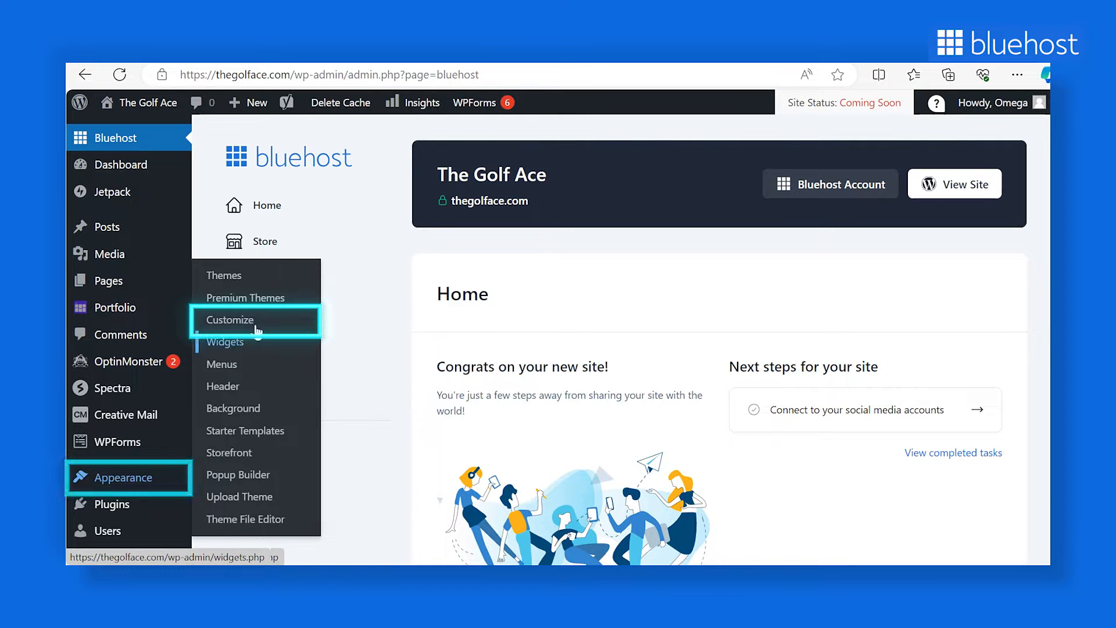
Launch the Appearance Customizer for The Golf Ace and scroll the preview to the footer.
click(230, 320)
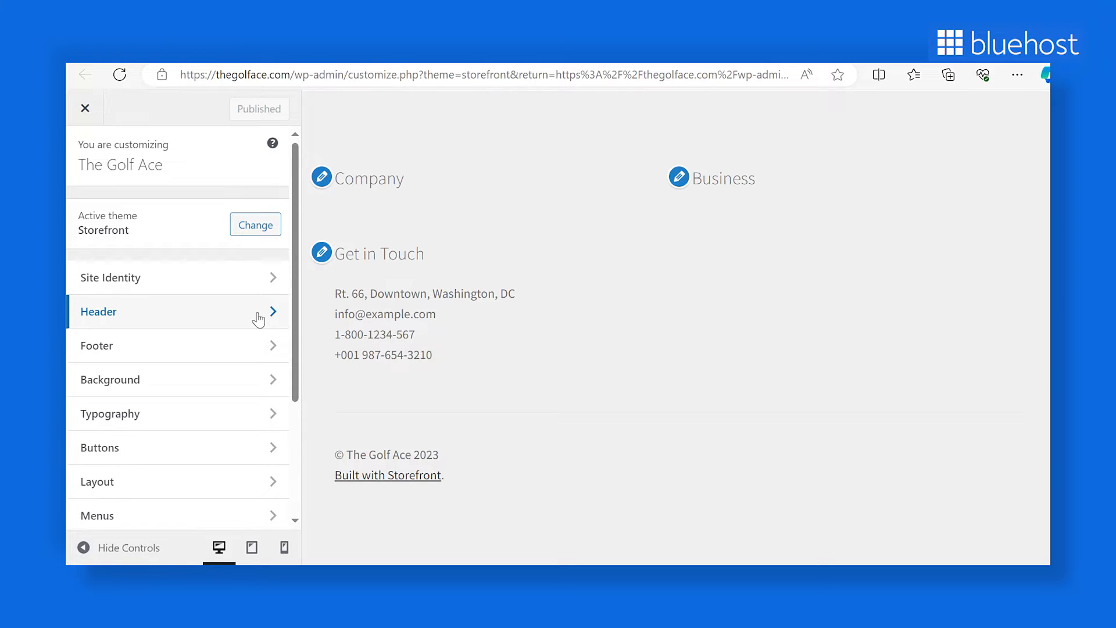
scroll(down, 3)
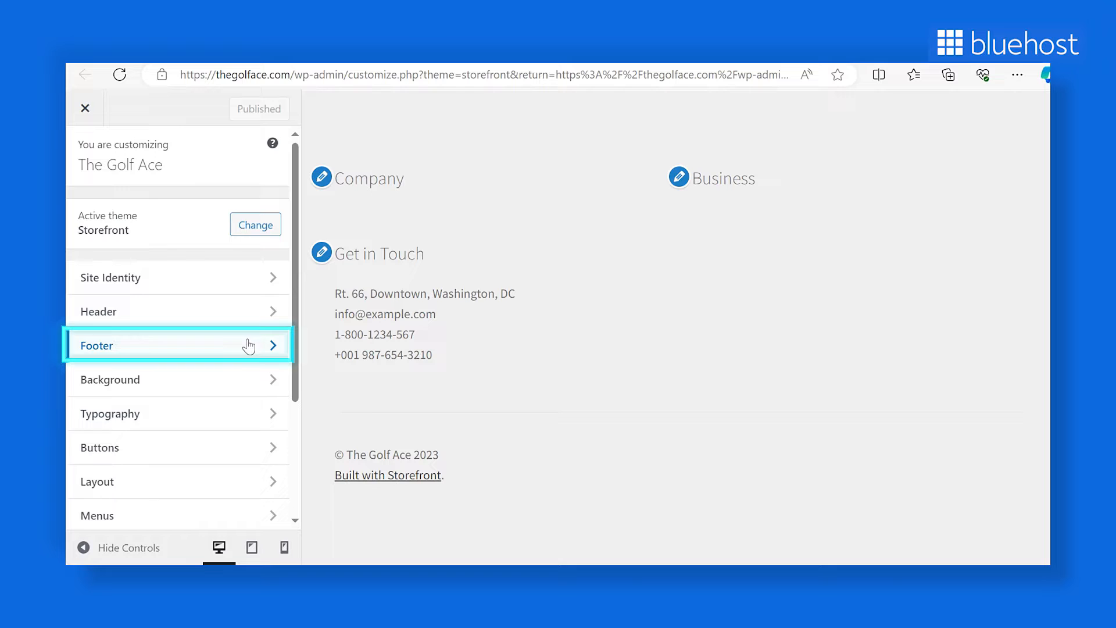
Set the Storefront footer text colour to teal (#055b68) and publish it.
click(174, 345)
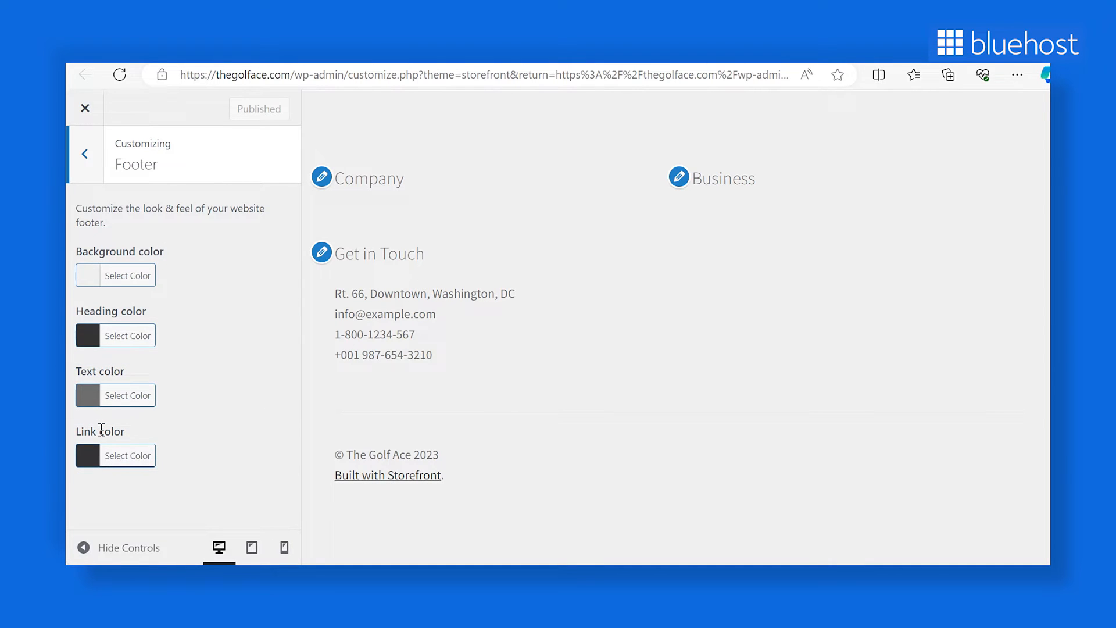
click(126, 395)
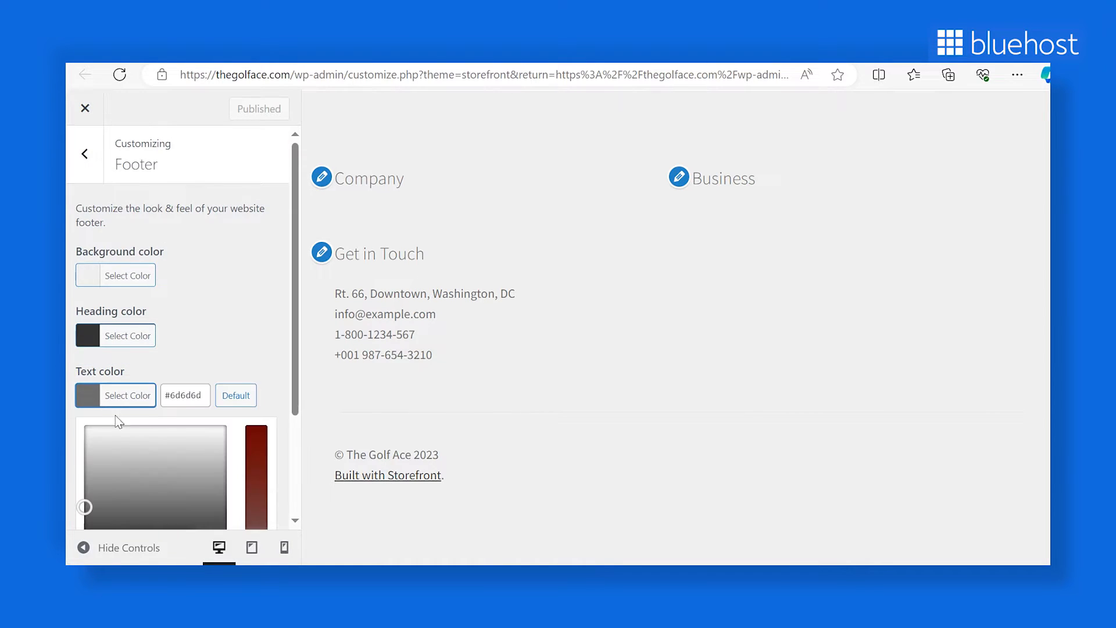
click(194, 411)
text(#055b68)
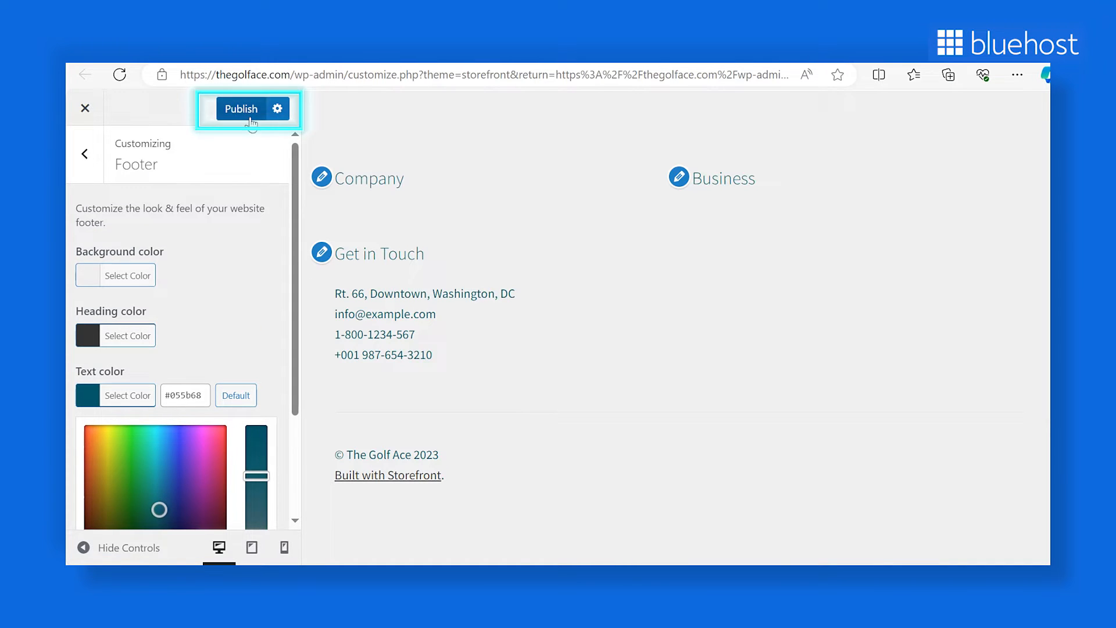
click(240, 109)
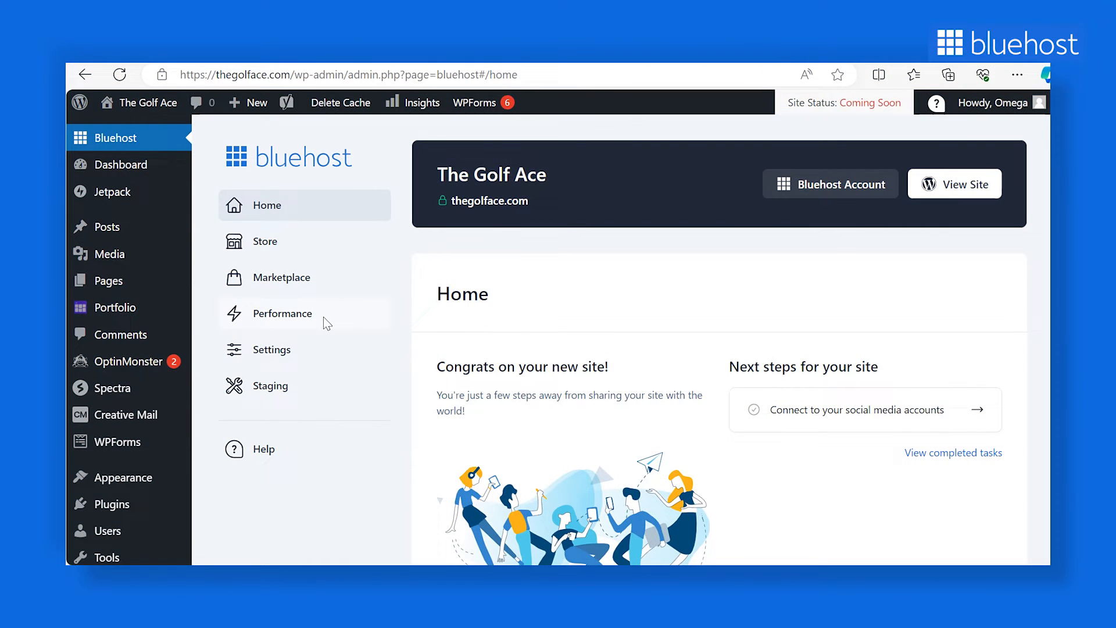
mouse_move(123, 477)
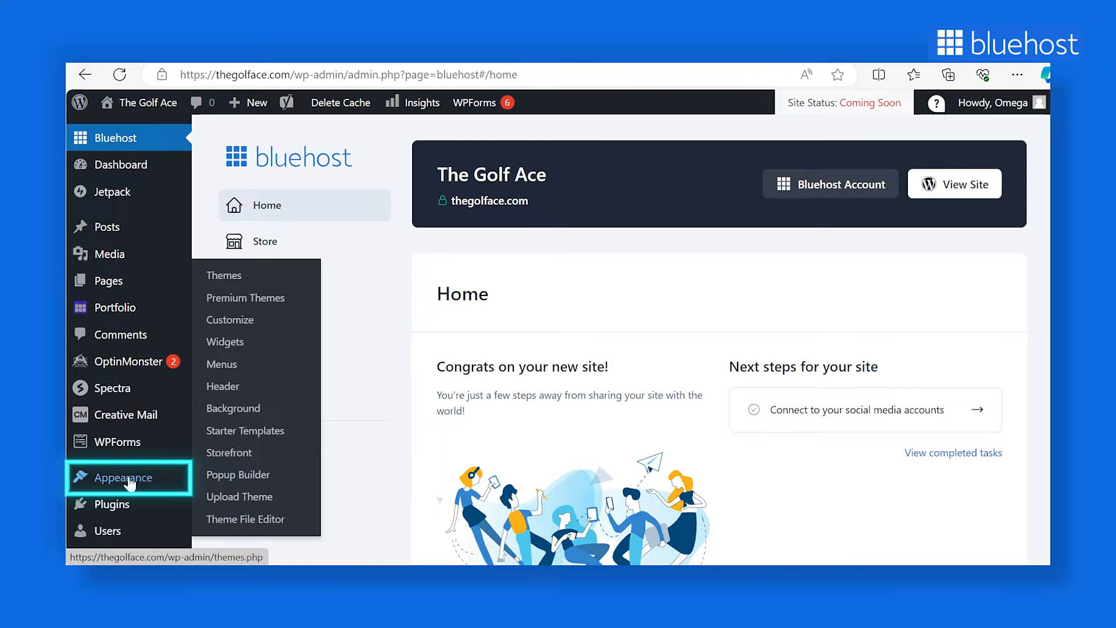
mouse_move(243, 341)
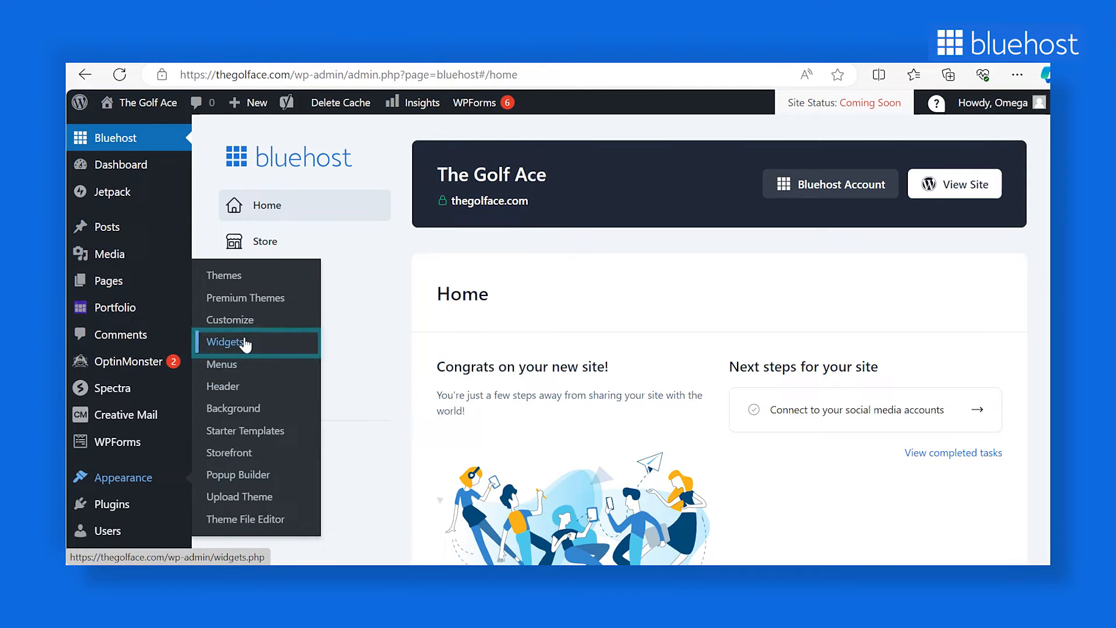
Open the Appearance Widgets editor showing the Archives and Categories blocks.
click(224, 342)
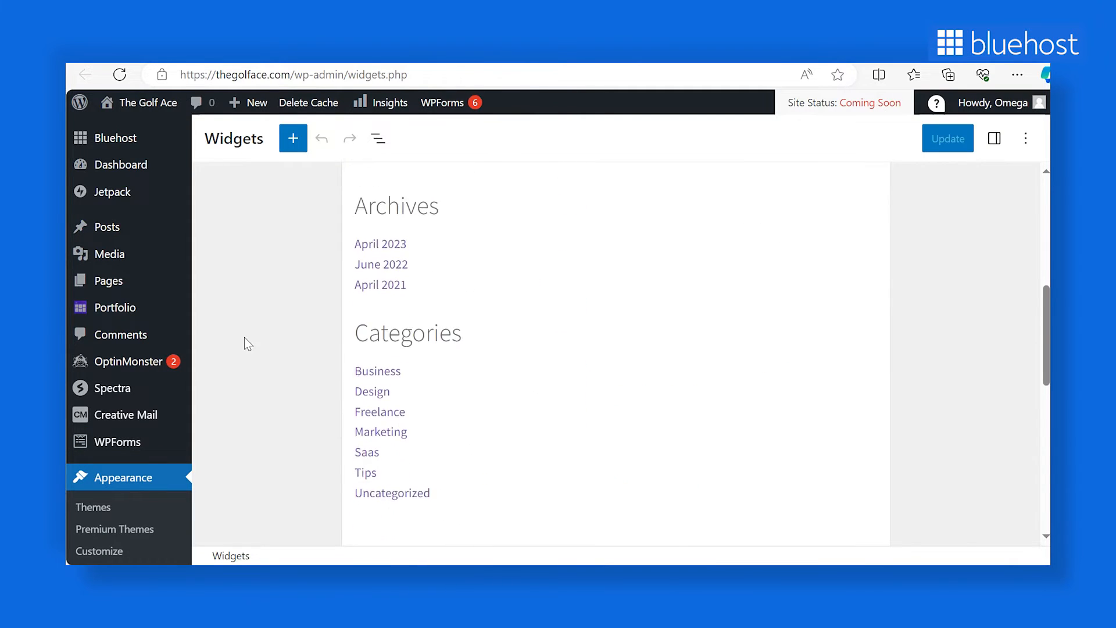
Insert an Image block with the golf-ball photo from the Media Library, then add a Paragraph block below.
click(615, 273)
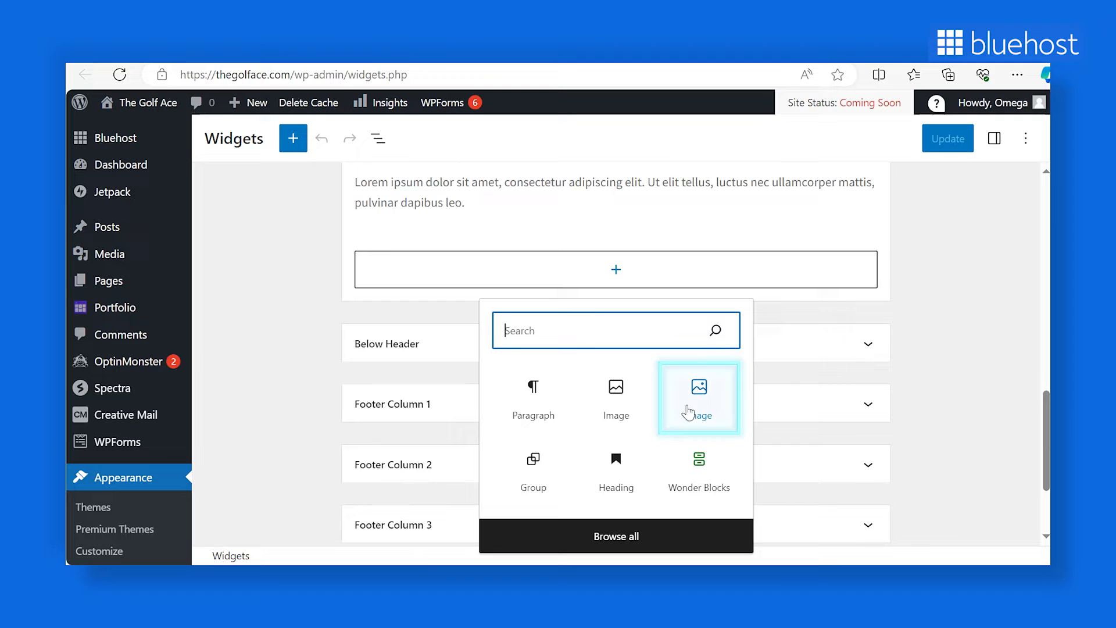
click(699, 398)
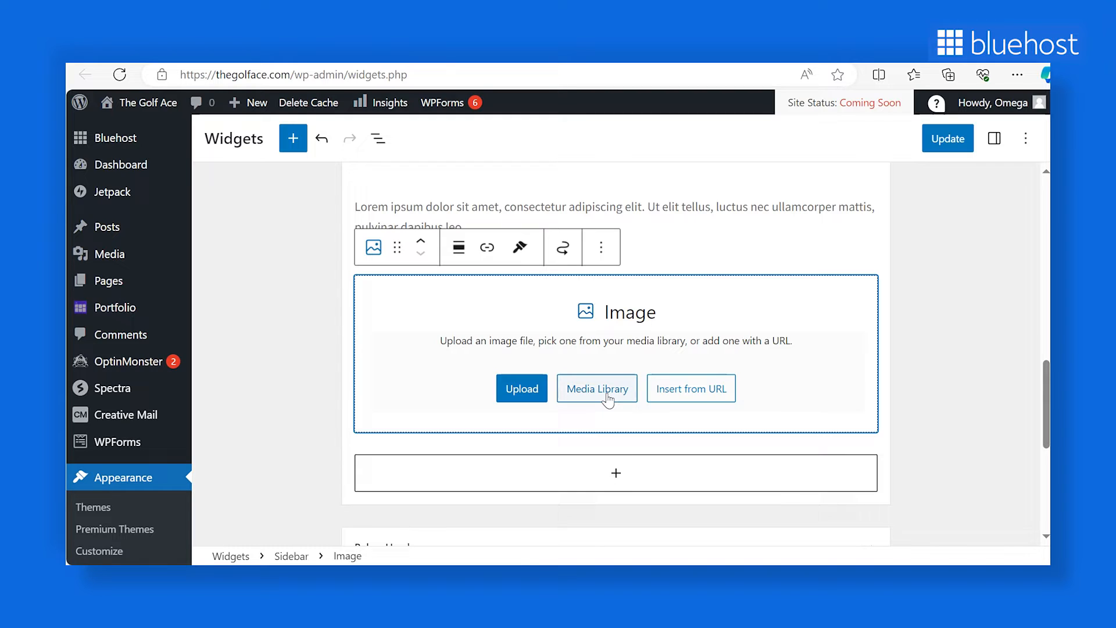
click(597, 388)
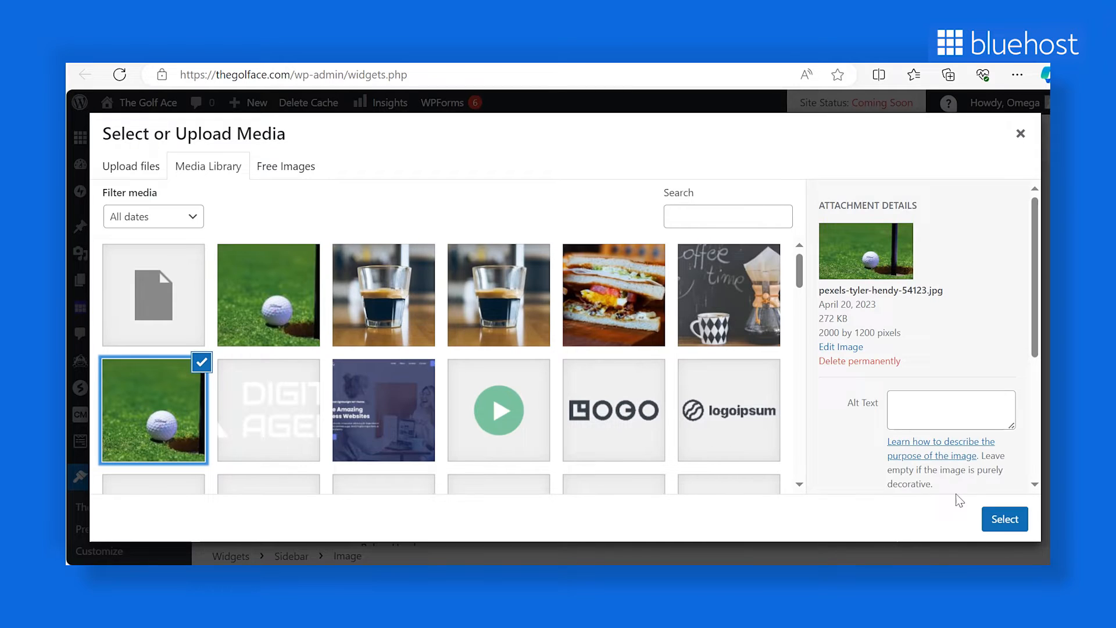
click(1004, 518)
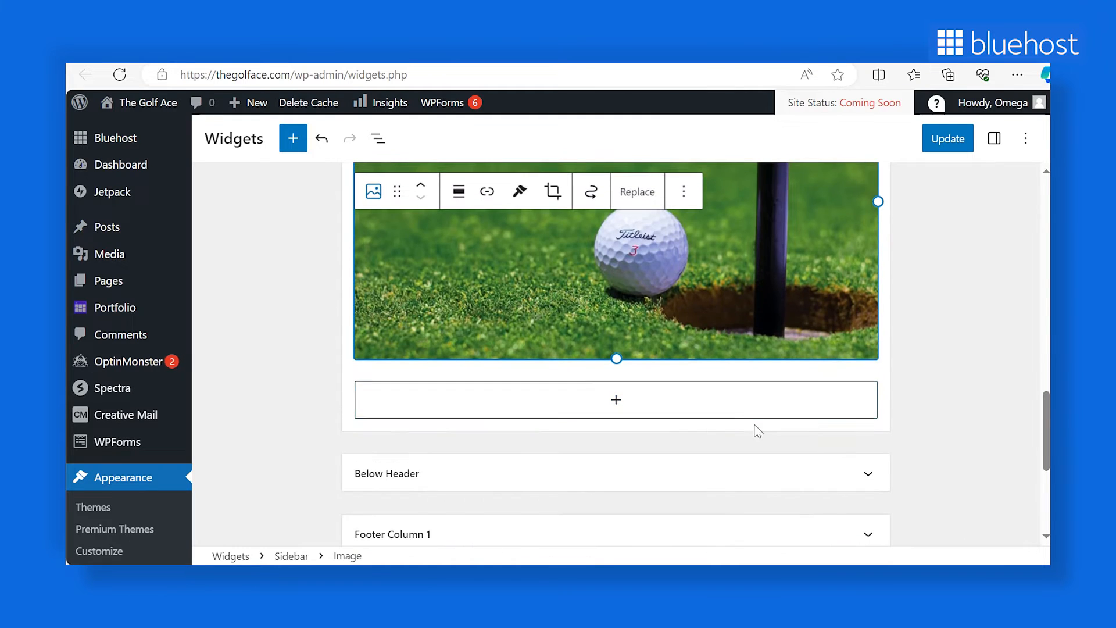
click(615, 400)
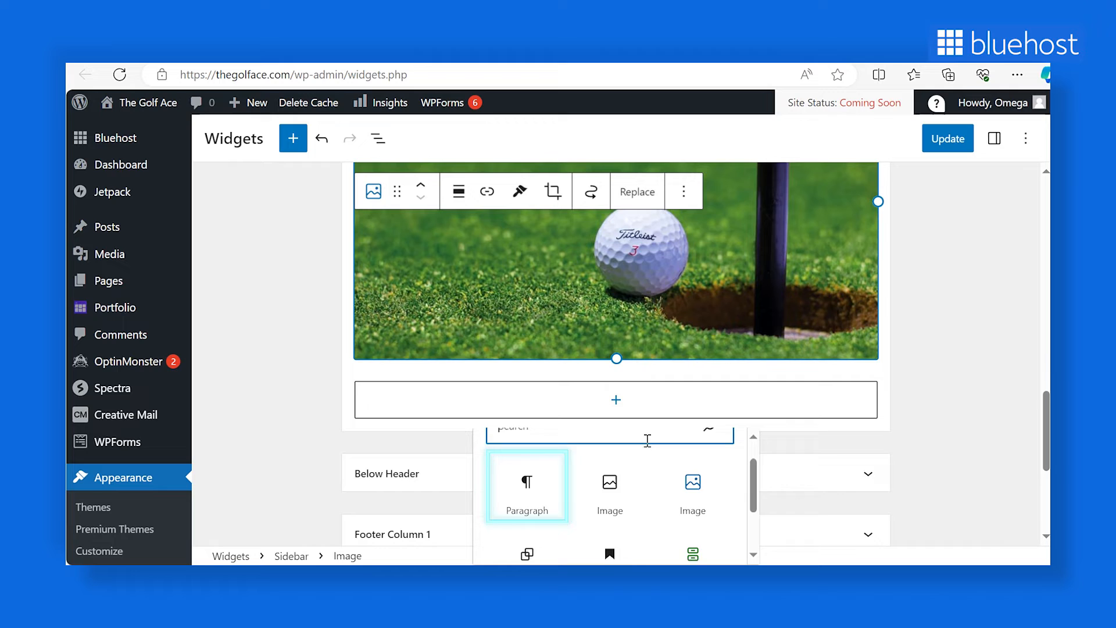
click(527, 485)
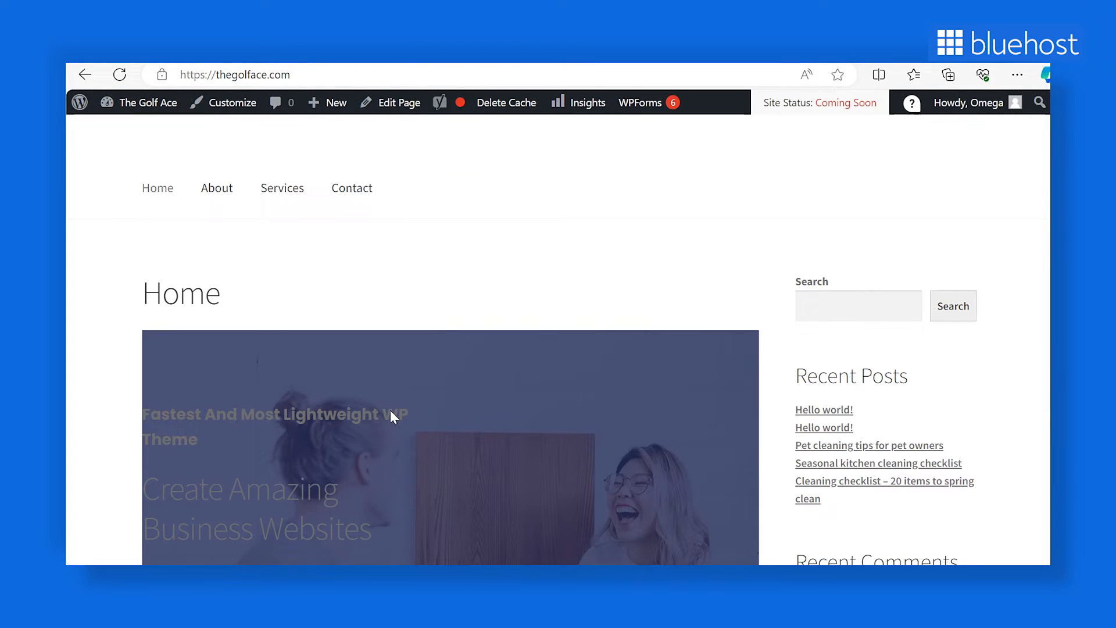
scroll(down, 3)
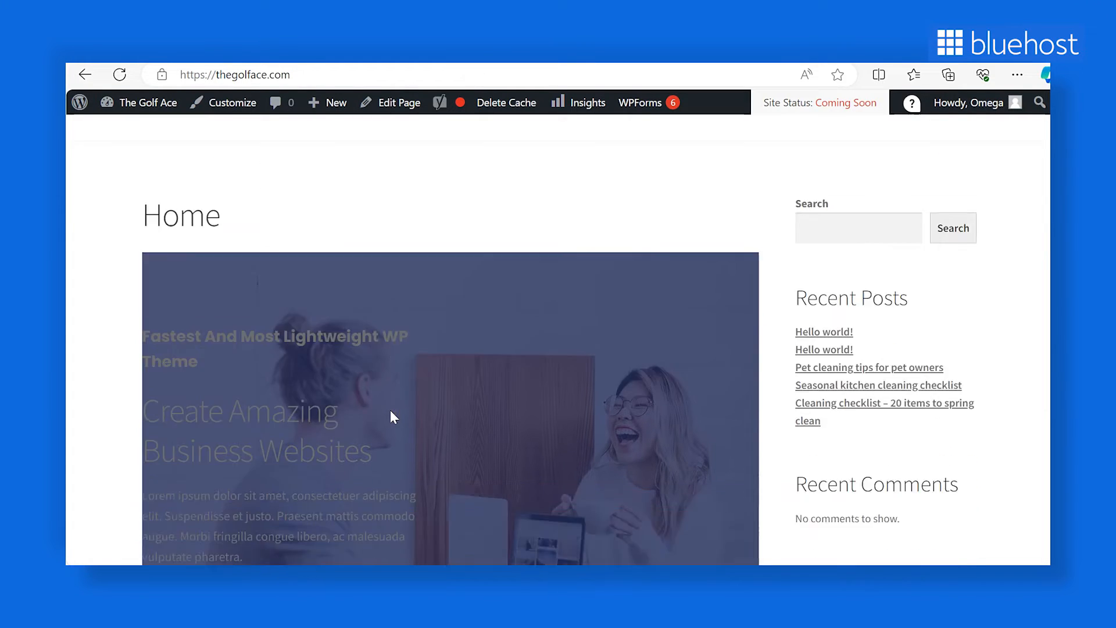
scroll(down, 3)
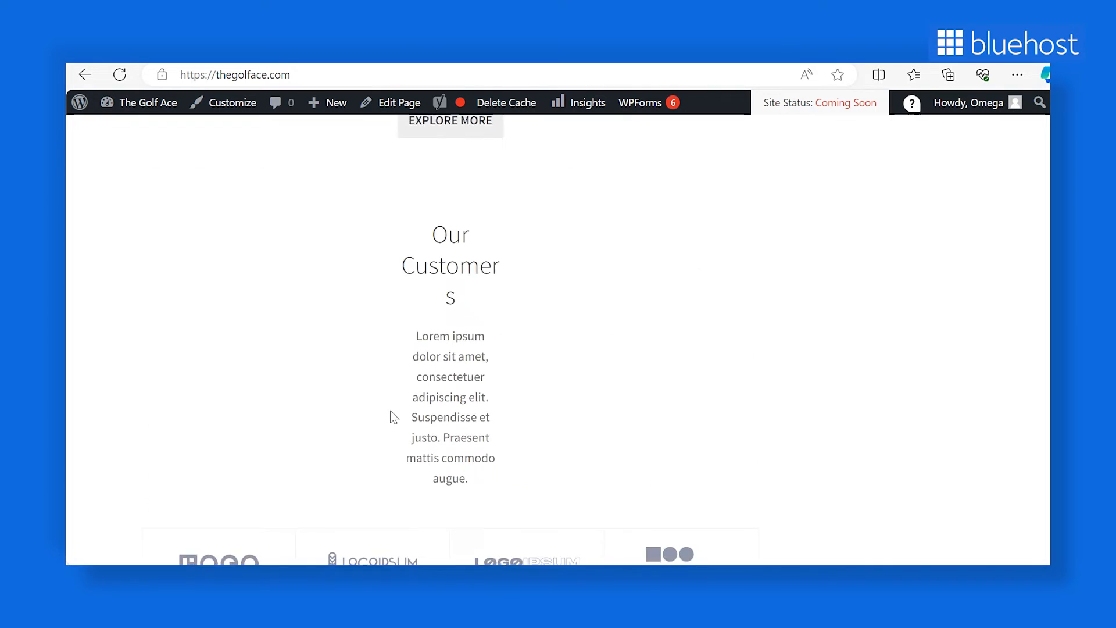
scroll(down, 3)
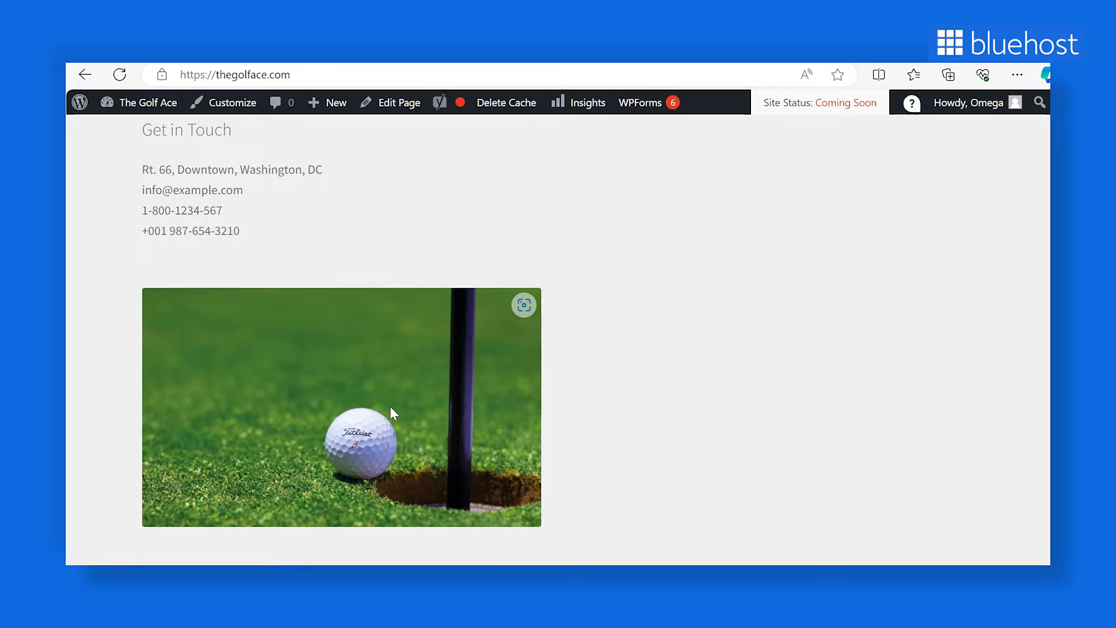
scroll(up, 3)
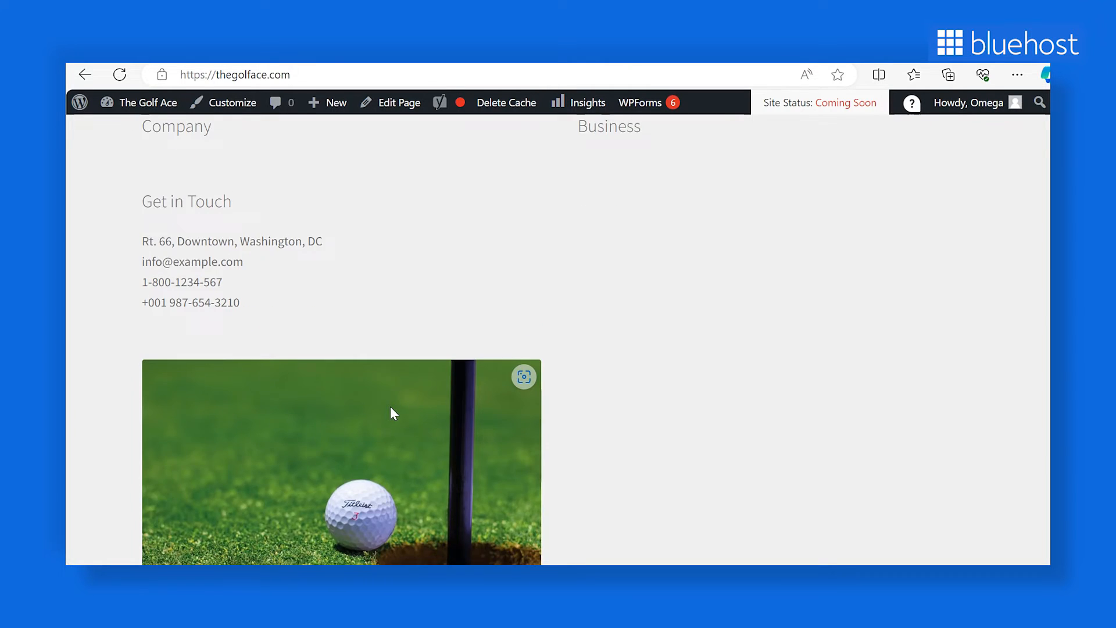
scroll(down, 3)
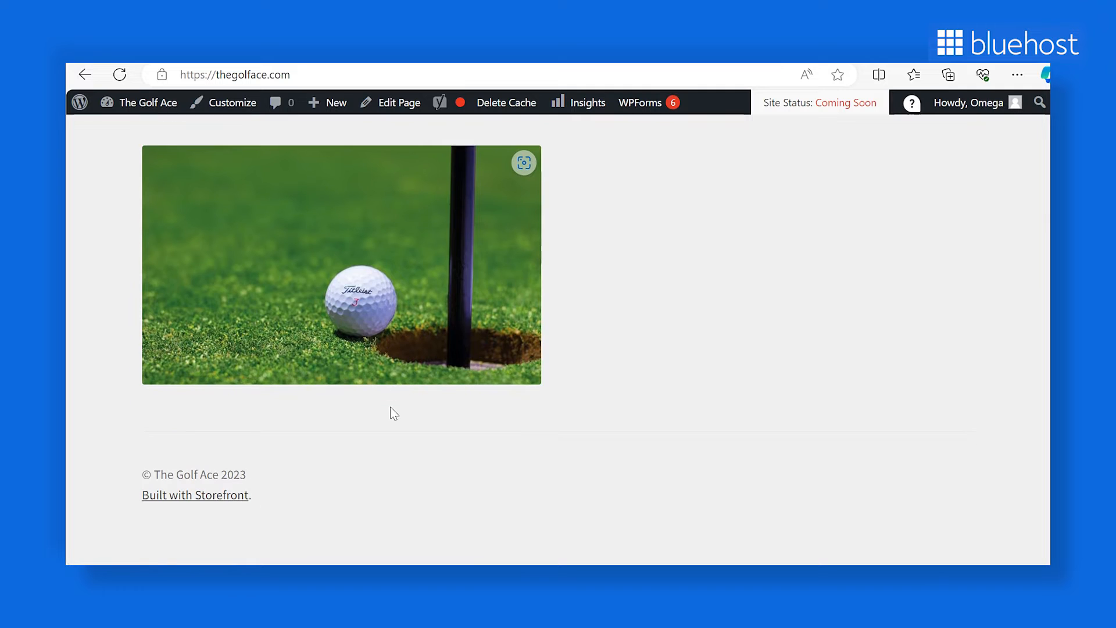